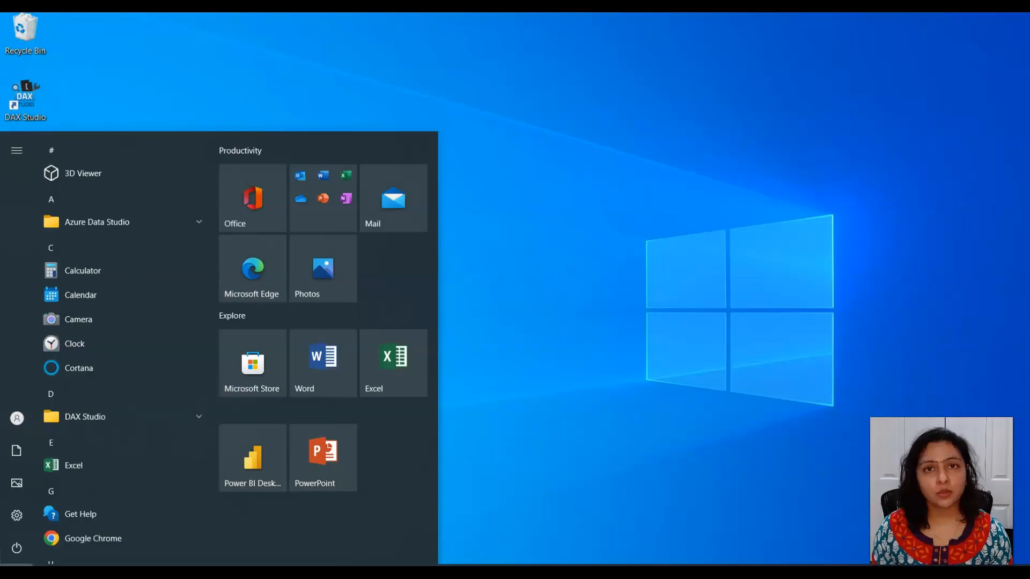
Launch File Explorer from the Start menu onto the Documents folder
left_click(251, 458)
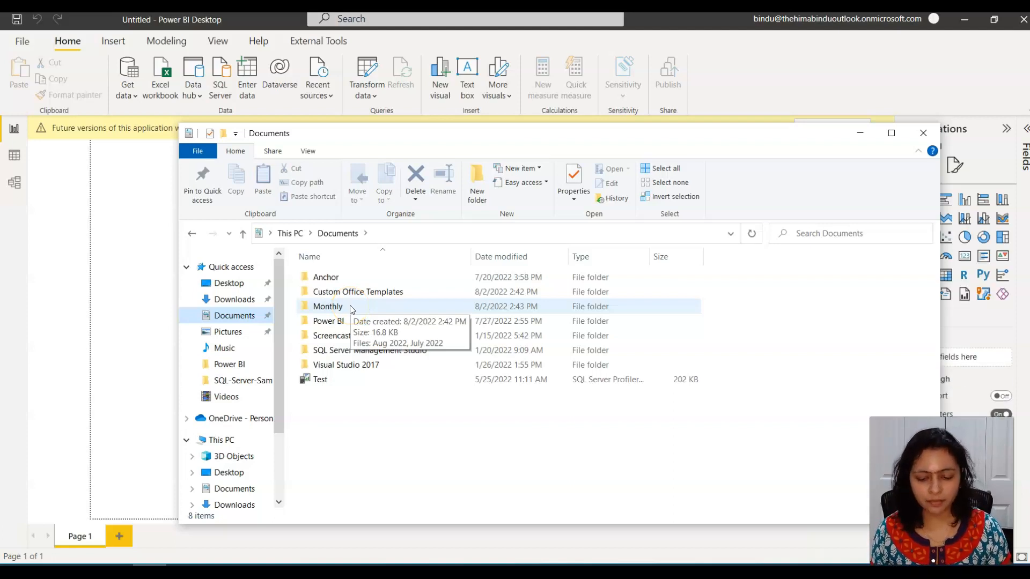
Browse into the Monthly folder and open the July 2022 and Aug 2022 workbooks in Excel
left_click(327, 306)
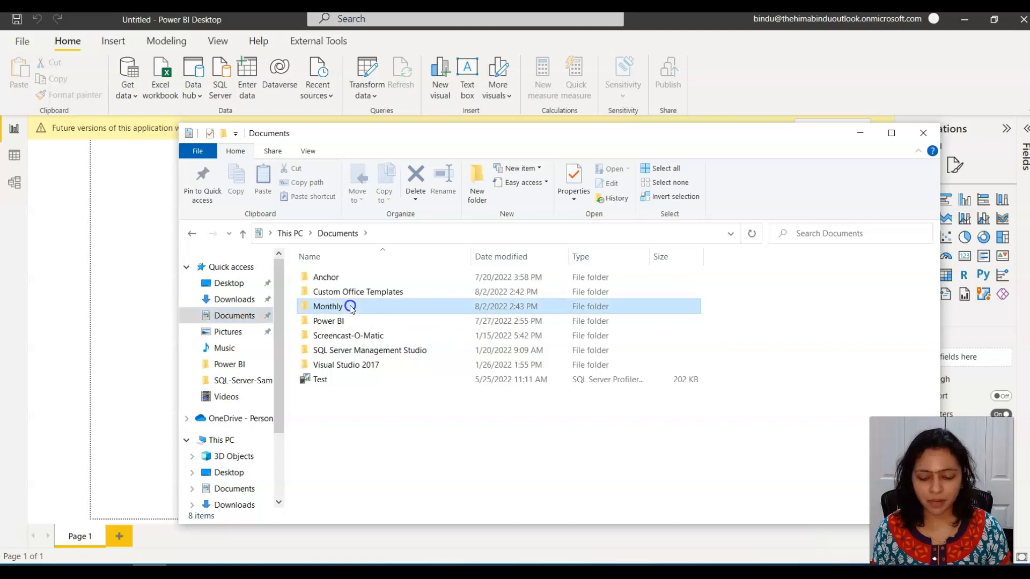
double_click(327, 305)
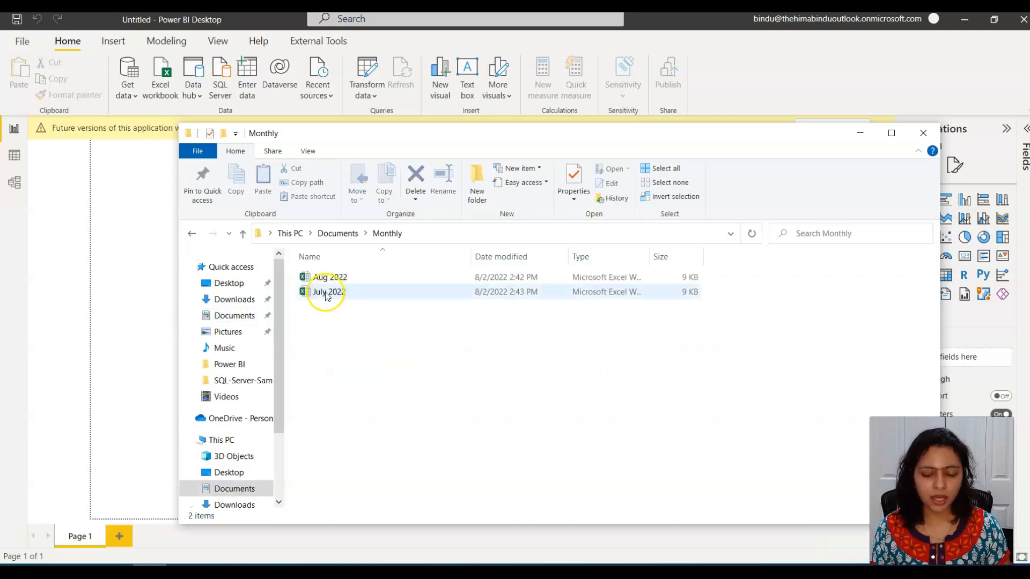
left_click(328, 292)
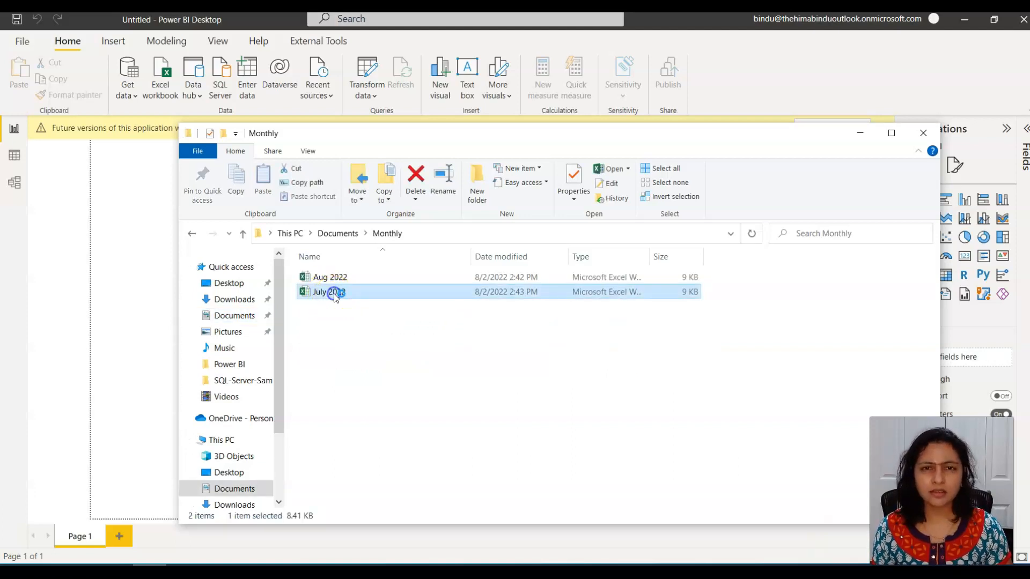
double_click(328, 292)
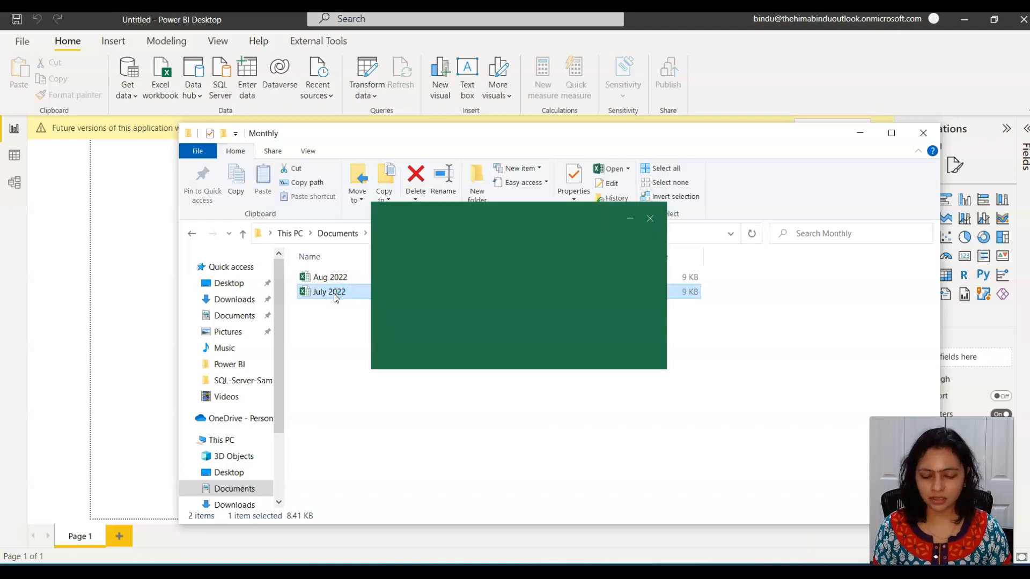
double_click(328, 292)
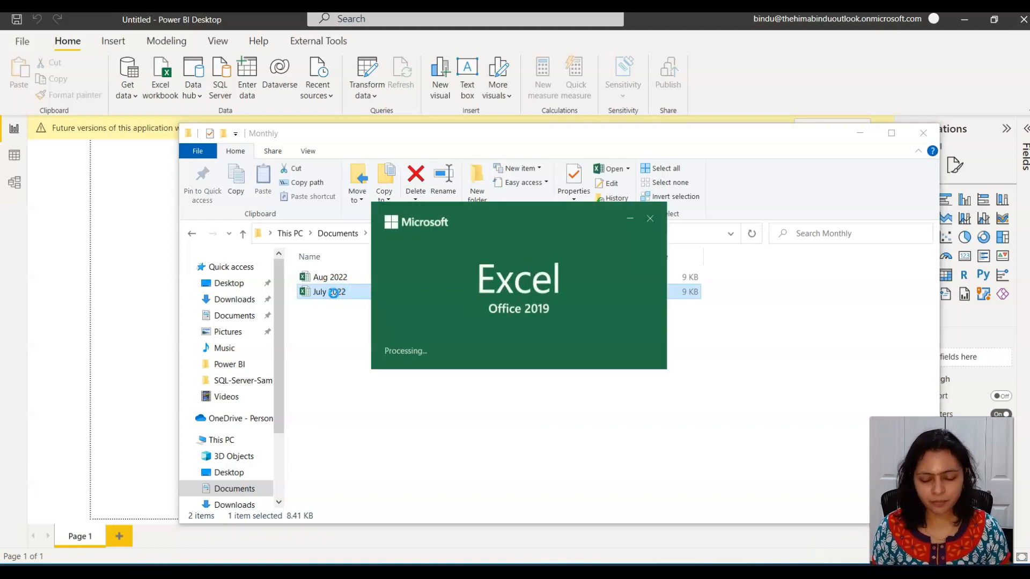
double_click(328, 292)
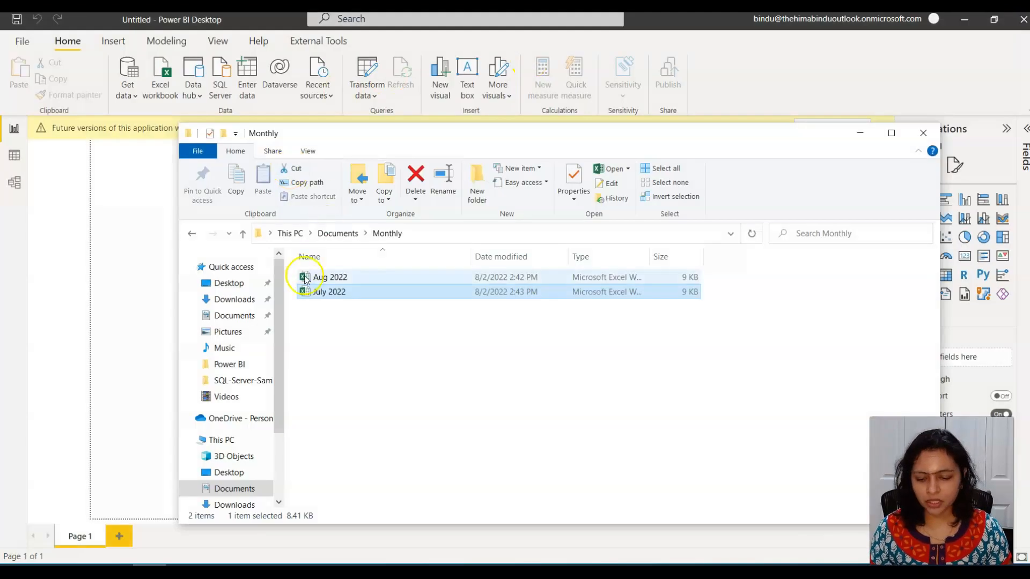
double_click(330, 276)
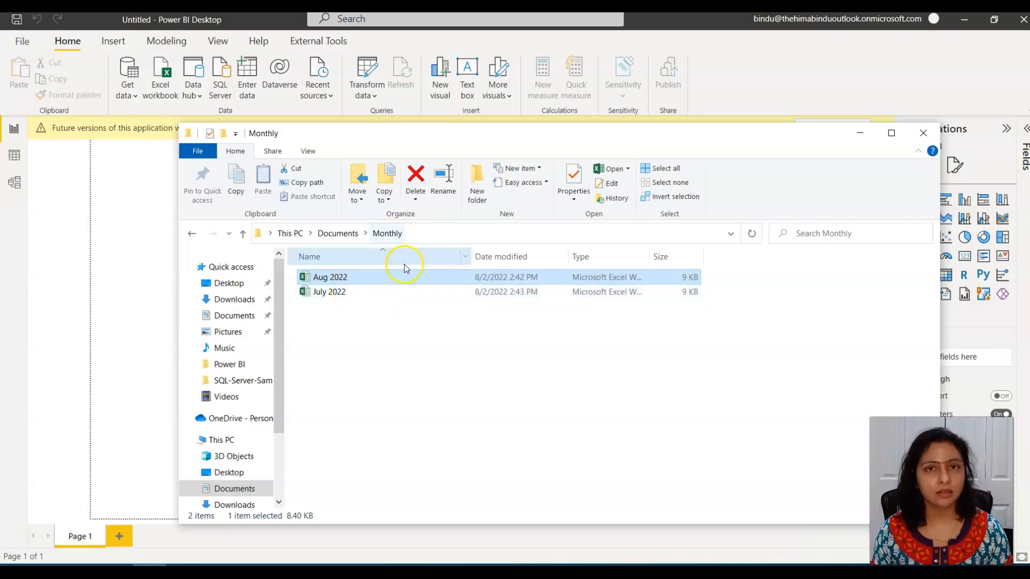
mouse_move(121, 211)
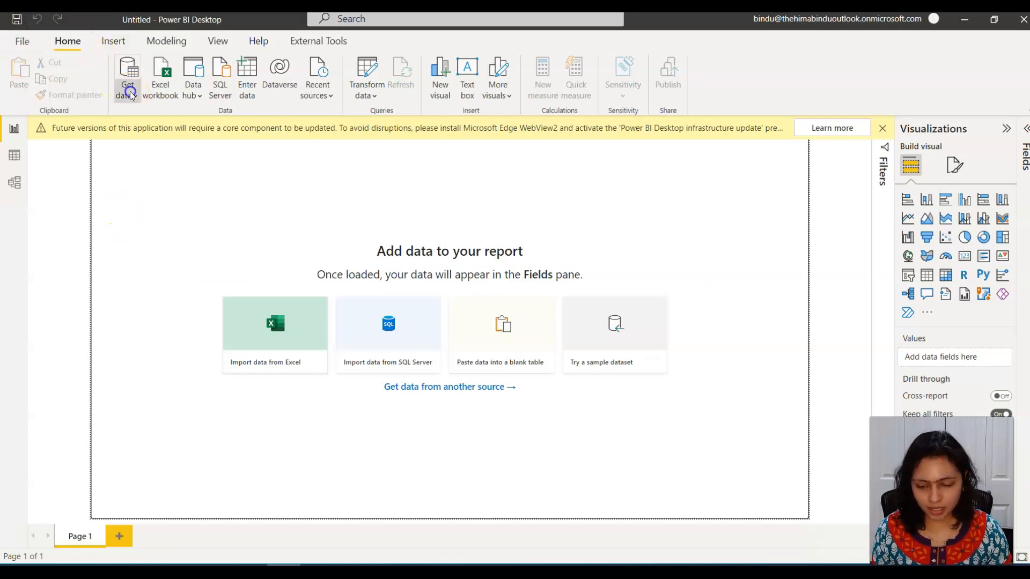
Choose Folder as the data source from Get Data's full connector list
left_click(126, 78)
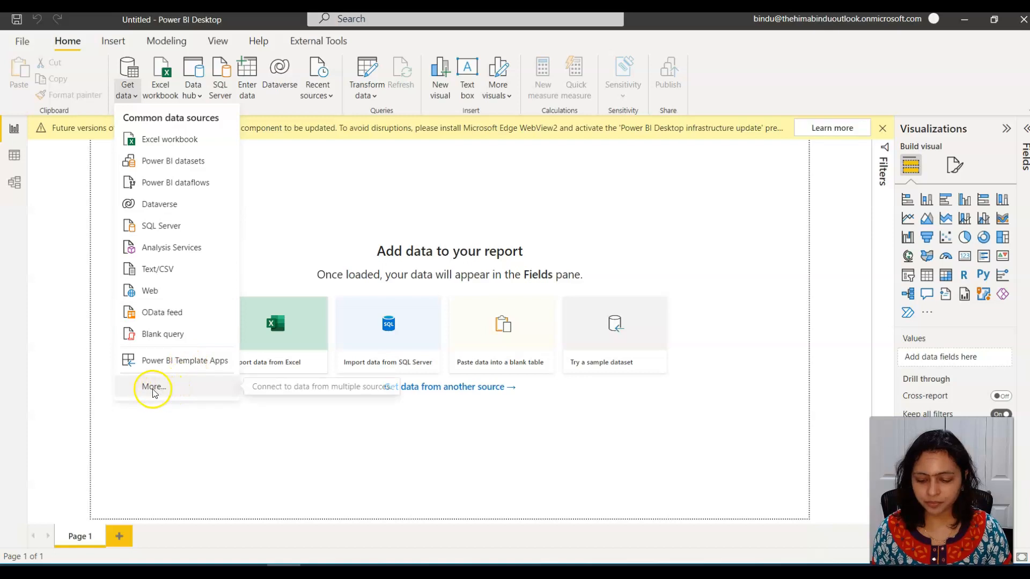
left_click(153, 387)
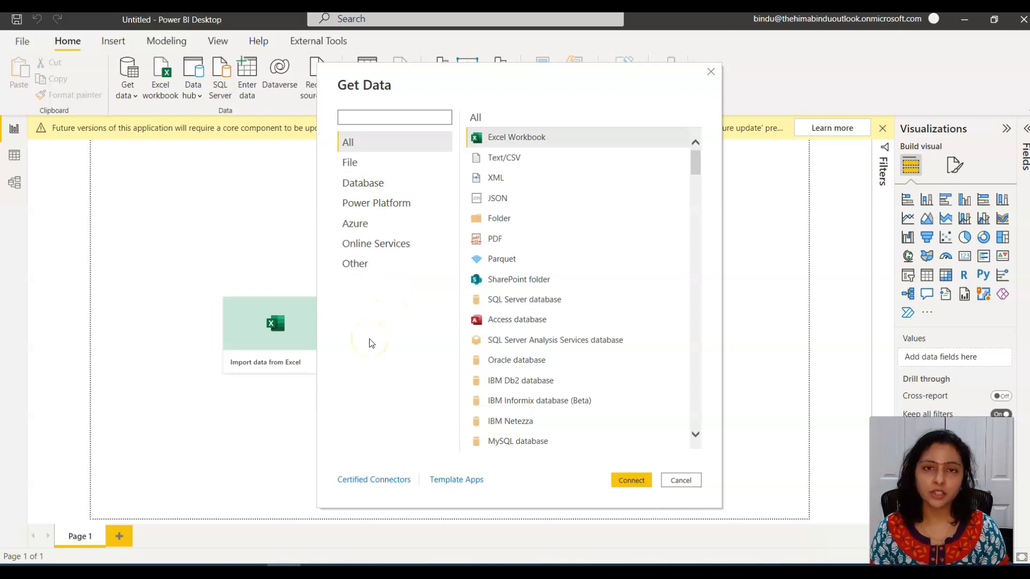
mouse_move(371, 197)
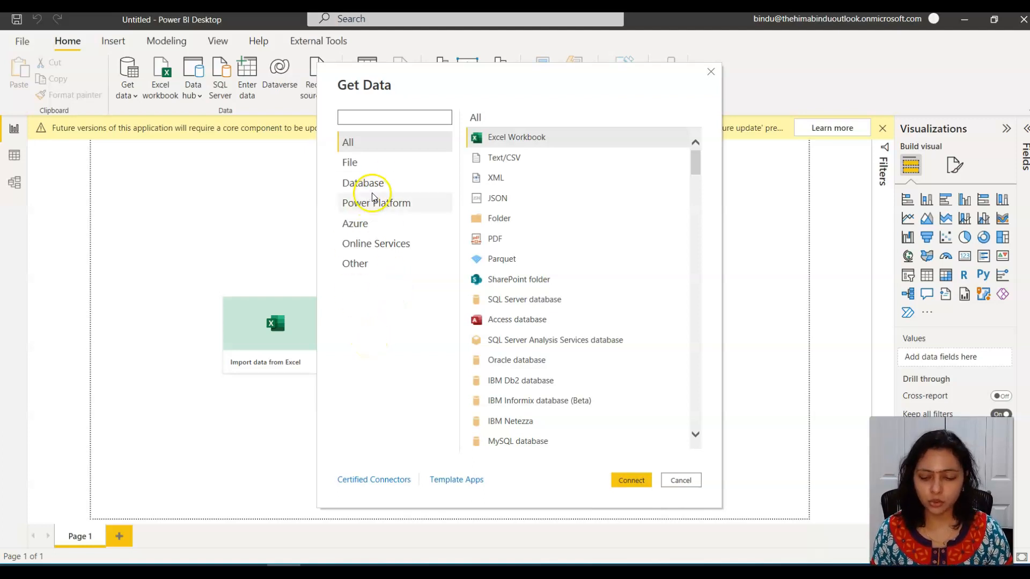
left_click(350, 162)
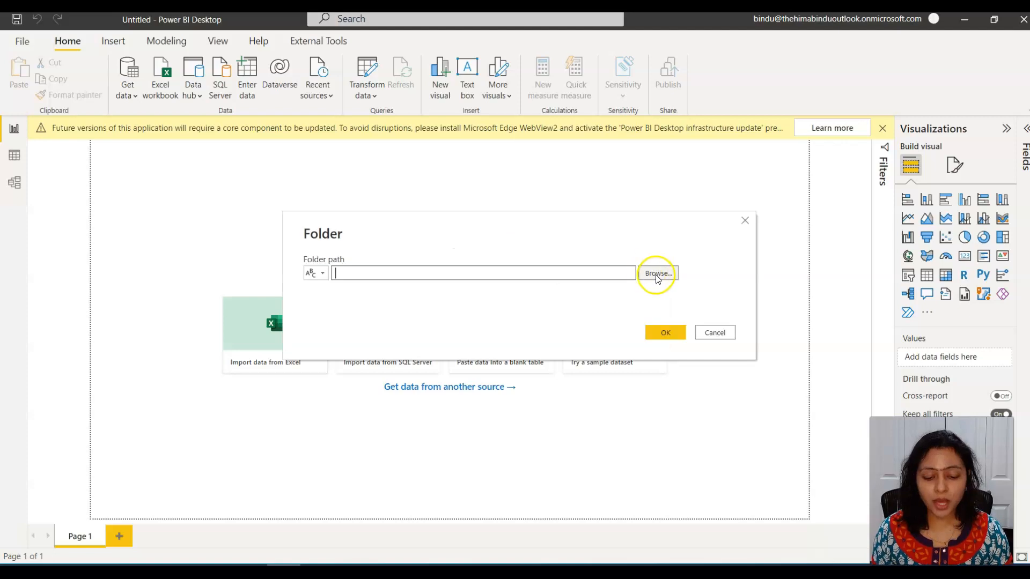
mouse_move(657, 277)
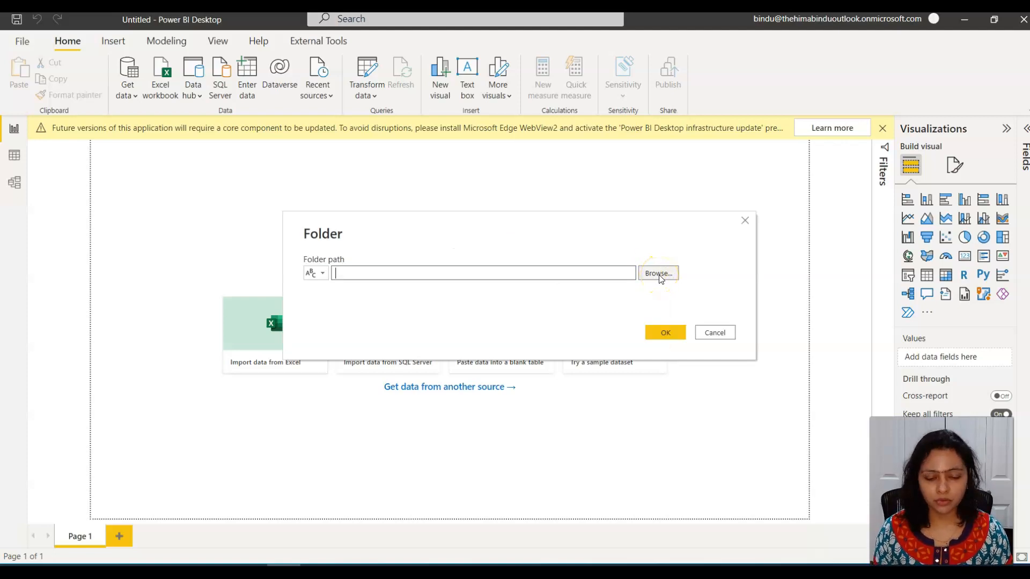
Browse to the Monthly folder in Documents and connect to it, previewing its two workbooks
left_click(657, 273)
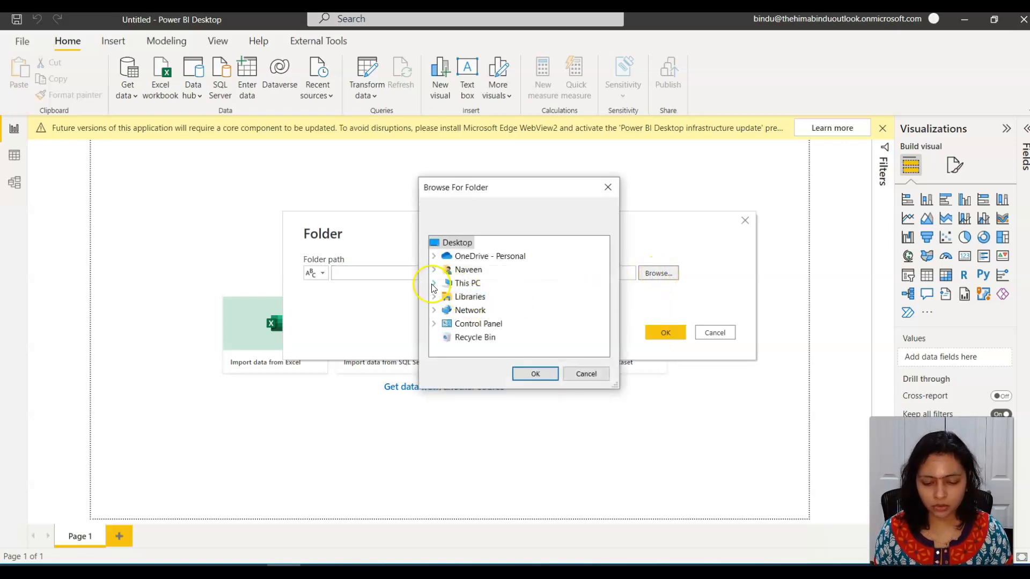
left_click(432, 283)
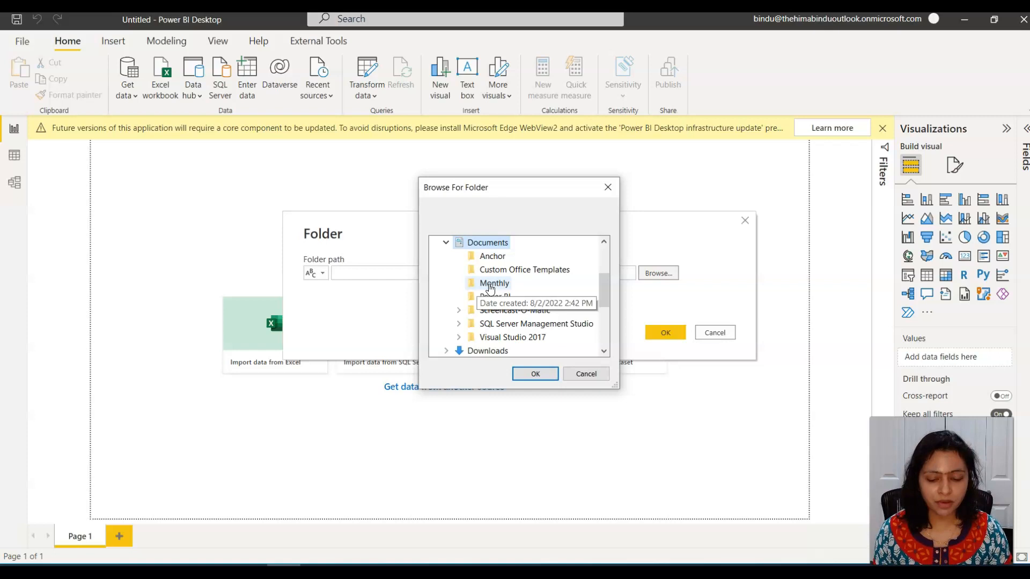
left_click(493, 283)
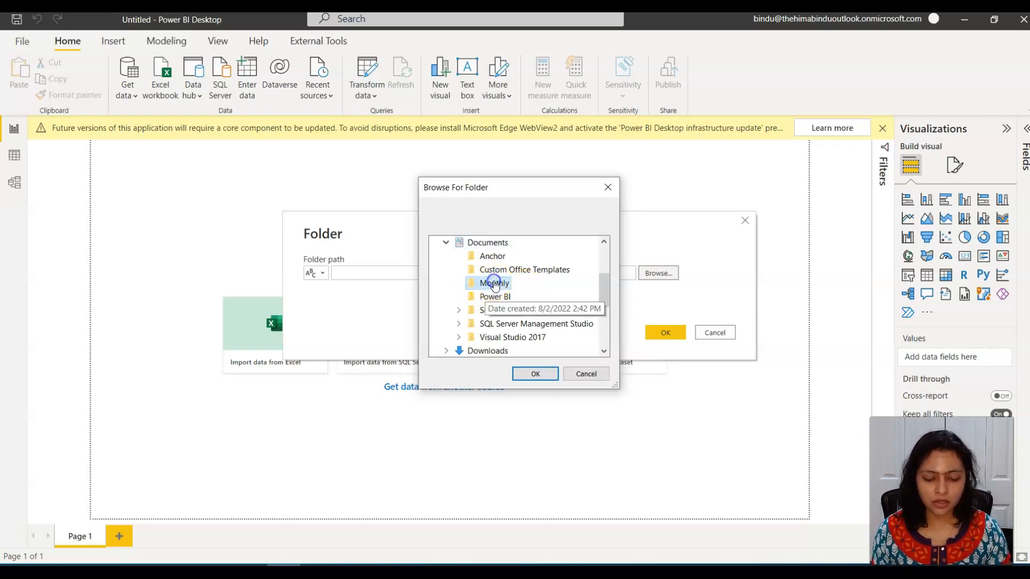
left_click(534, 373)
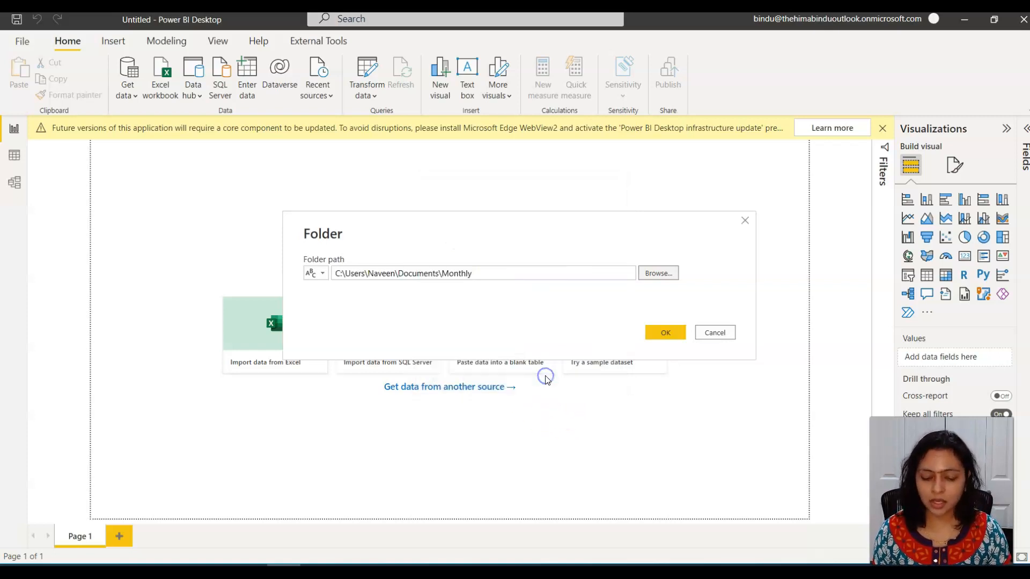
left_click(664, 332)
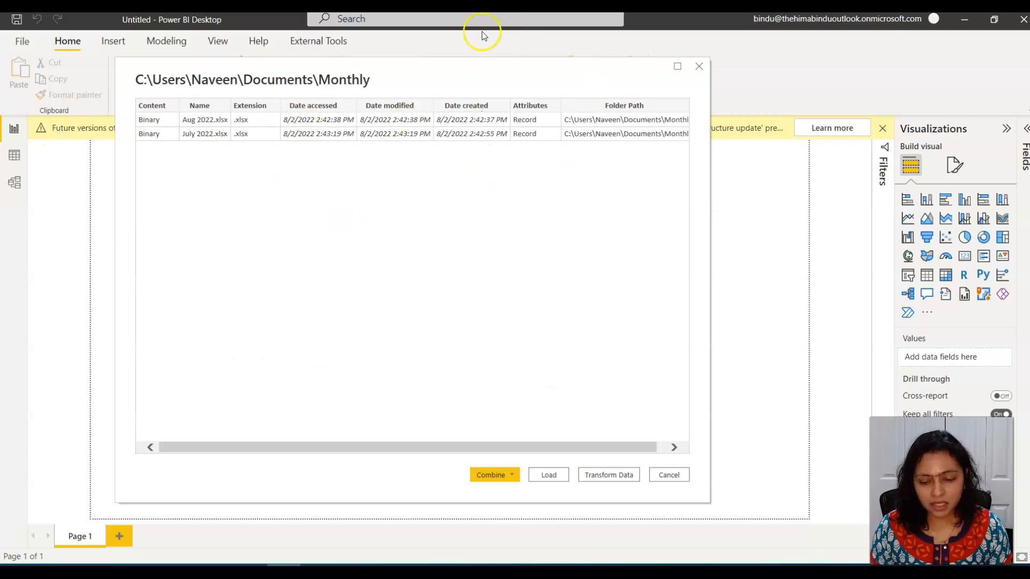
mouse_move(707, 496)
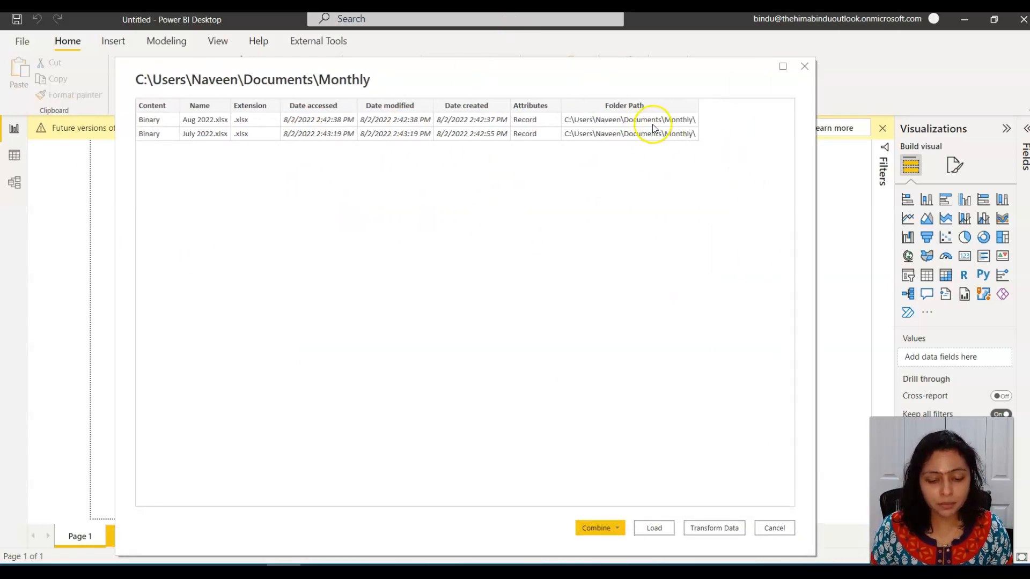
mouse_move(658, 138)
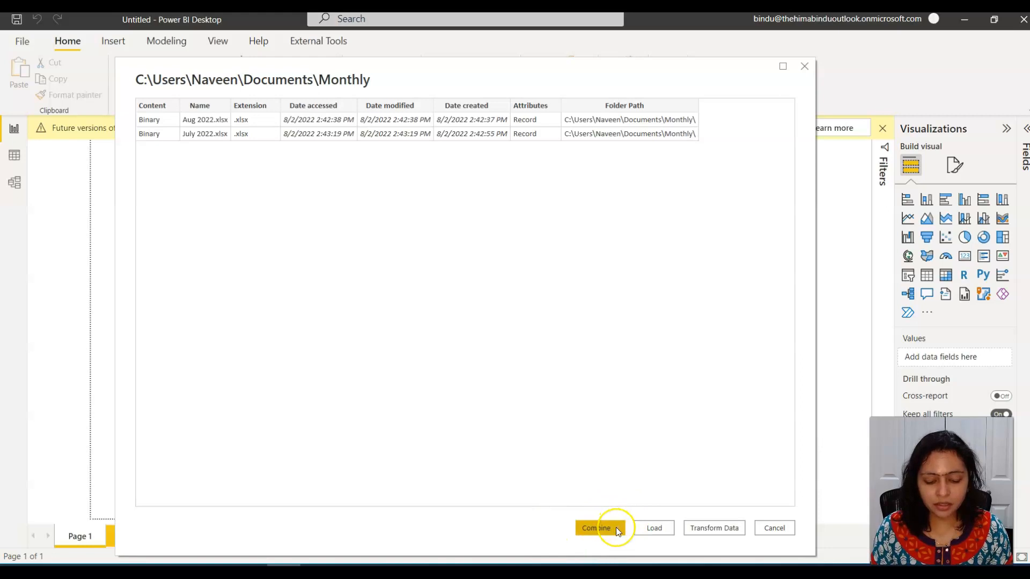
Start Combine & Transform Data on the Aug 2022 and July 2022 files
left_click(596, 528)
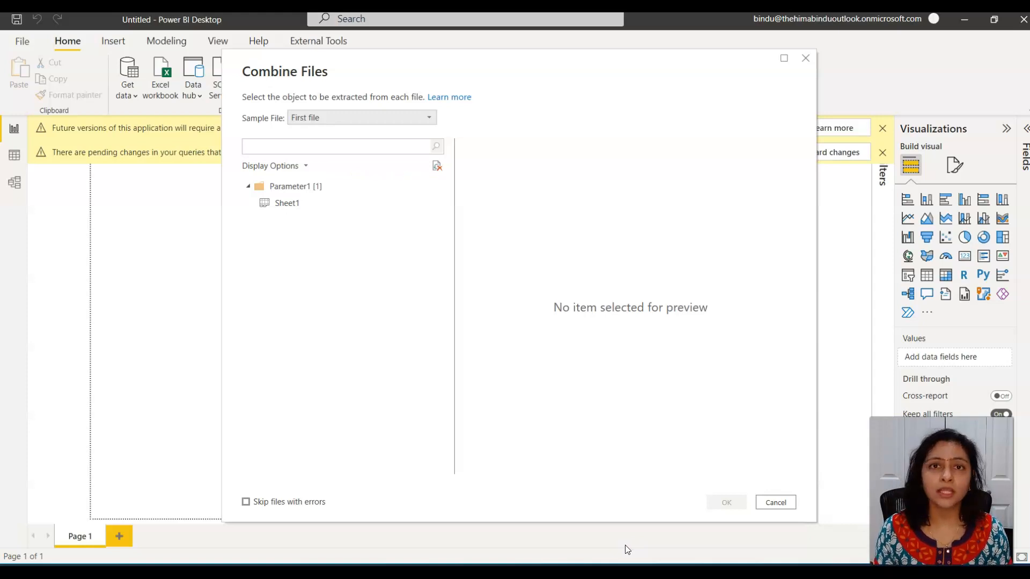
left_click(338, 146)
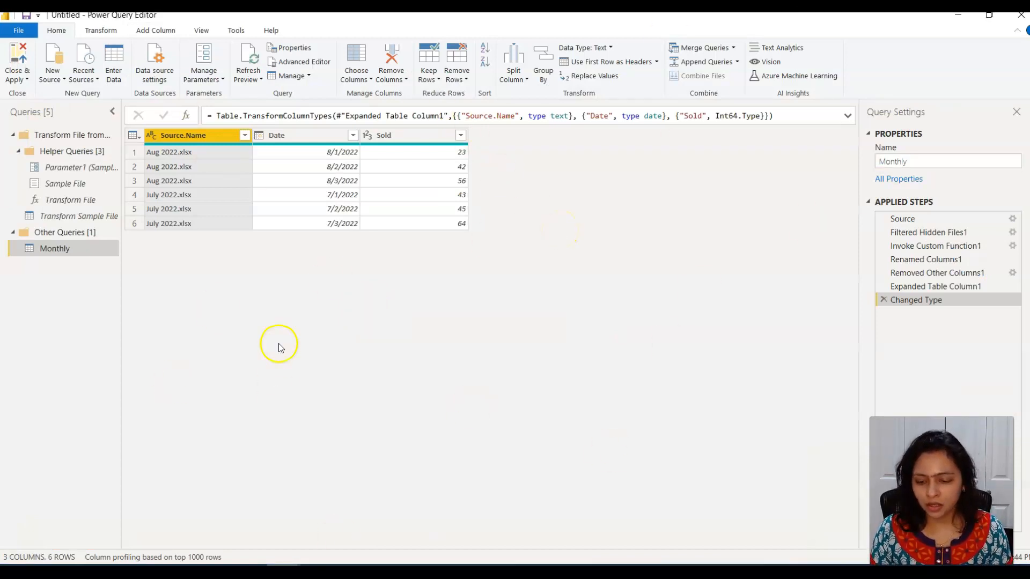
mouse_move(219, 170)
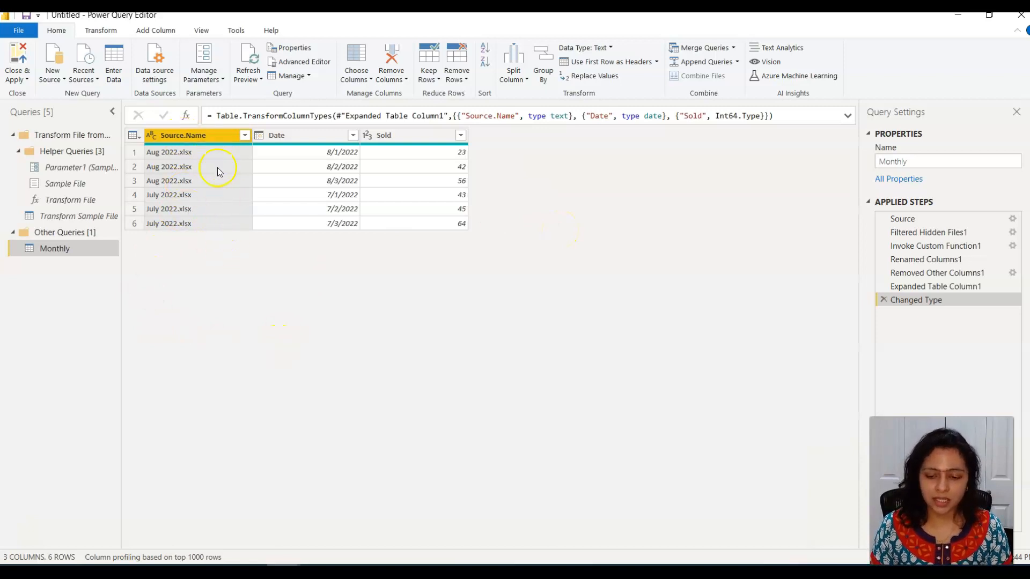
mouse_move(198, 223)
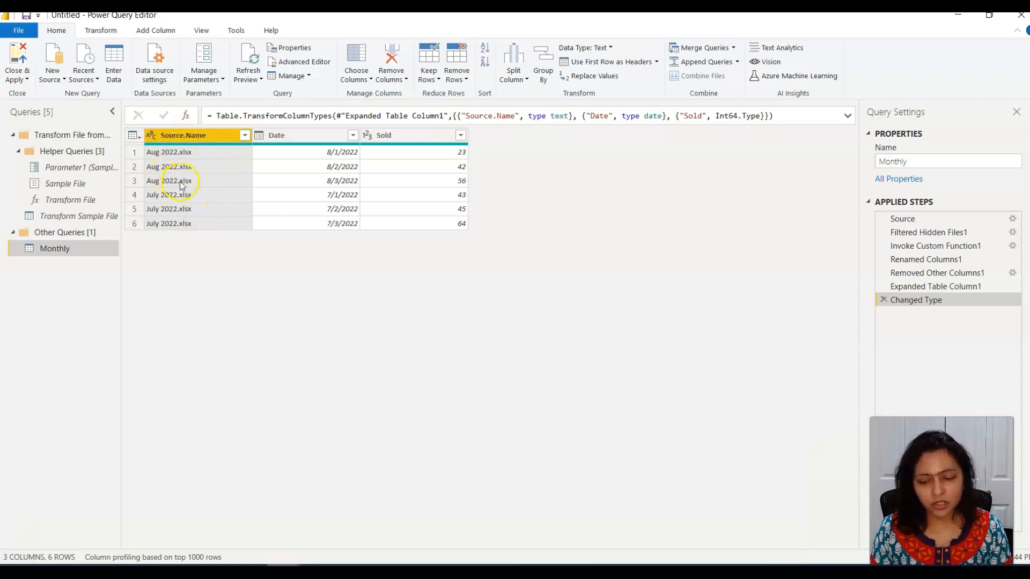
mouse_move(180, 224)
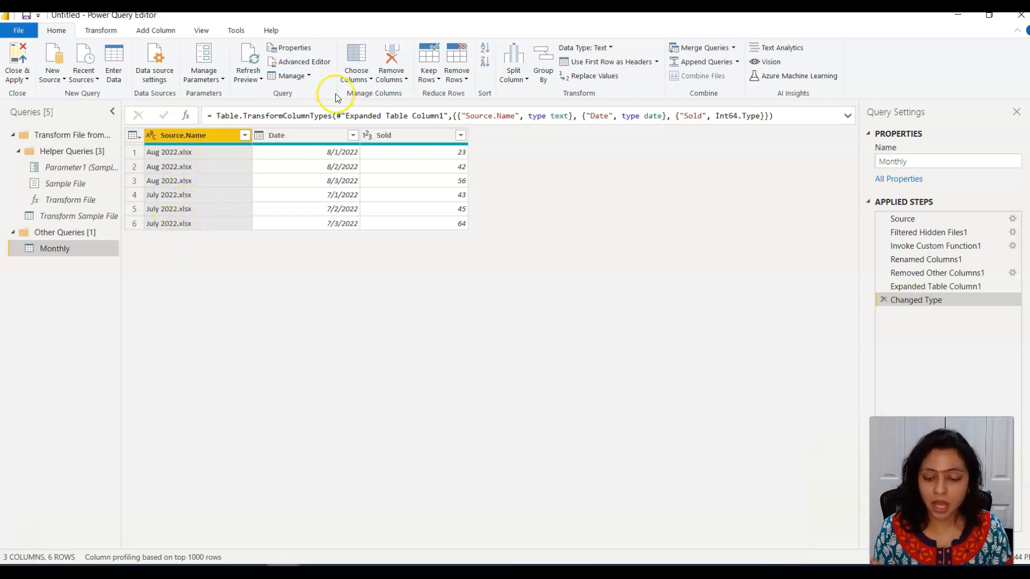
mouse_move(322, 201)
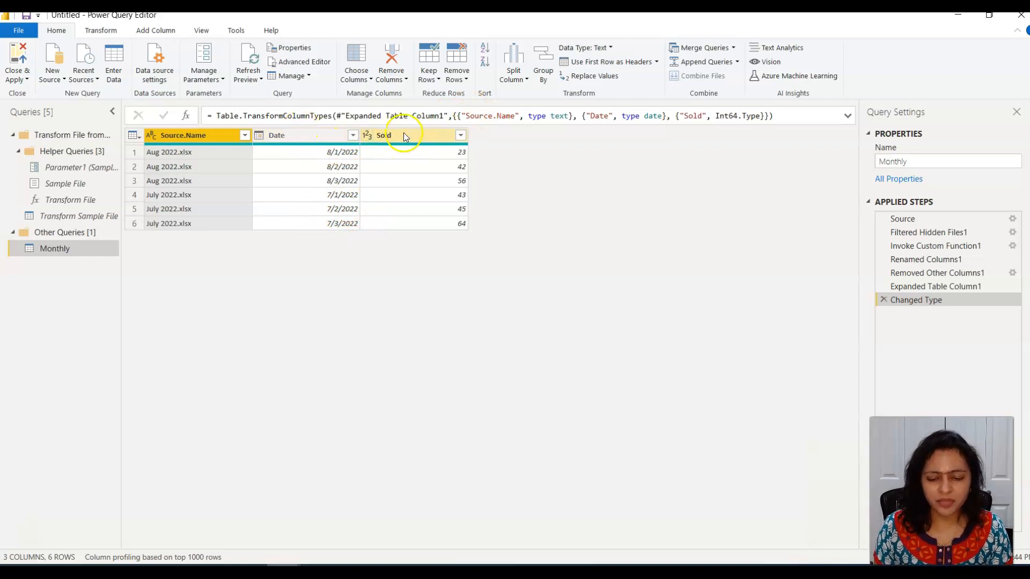
Rename the Sold column to 'Number of Items Sold' and Close & Apply the query
left_click(384, 136)
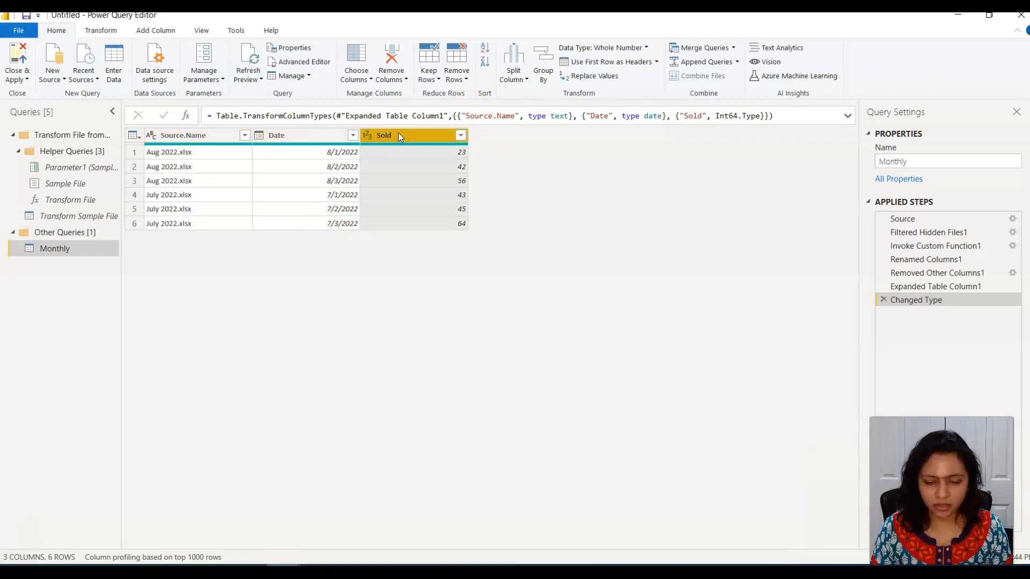
type("Number of Items")
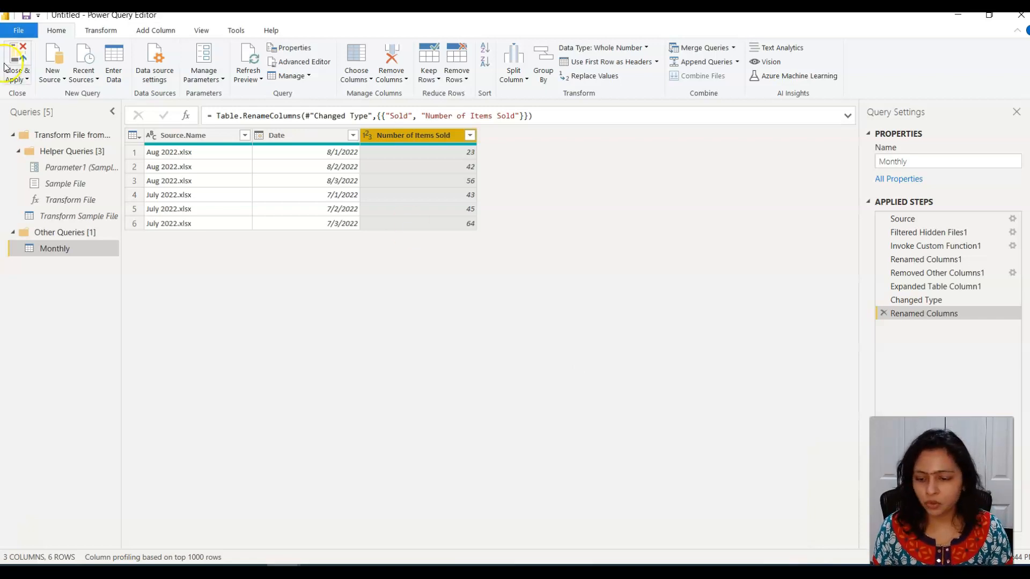
left_click(16, 62)
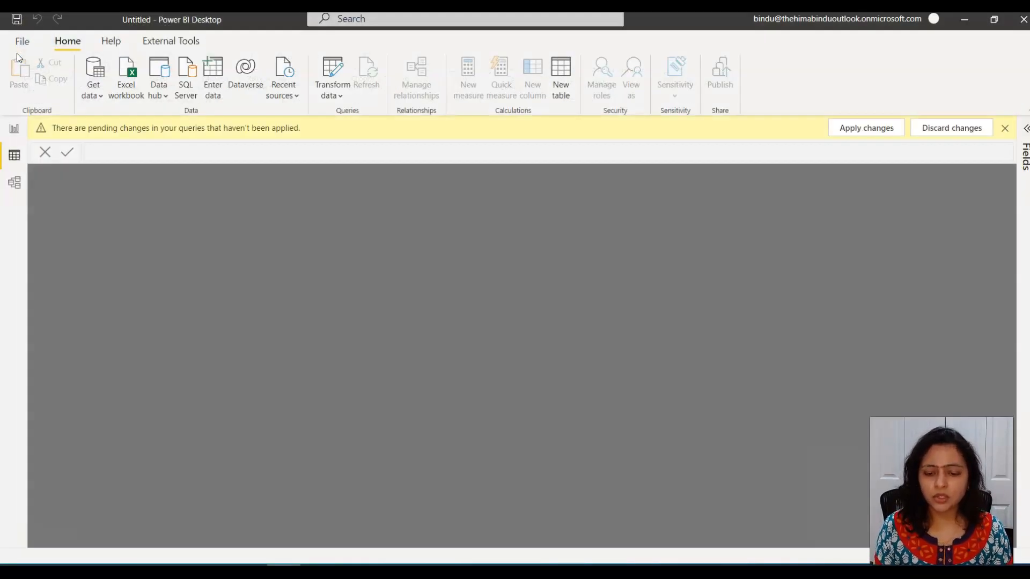
Apply the pending changes and display the Monthly table's six rows in Data view
left_click(866, 127)
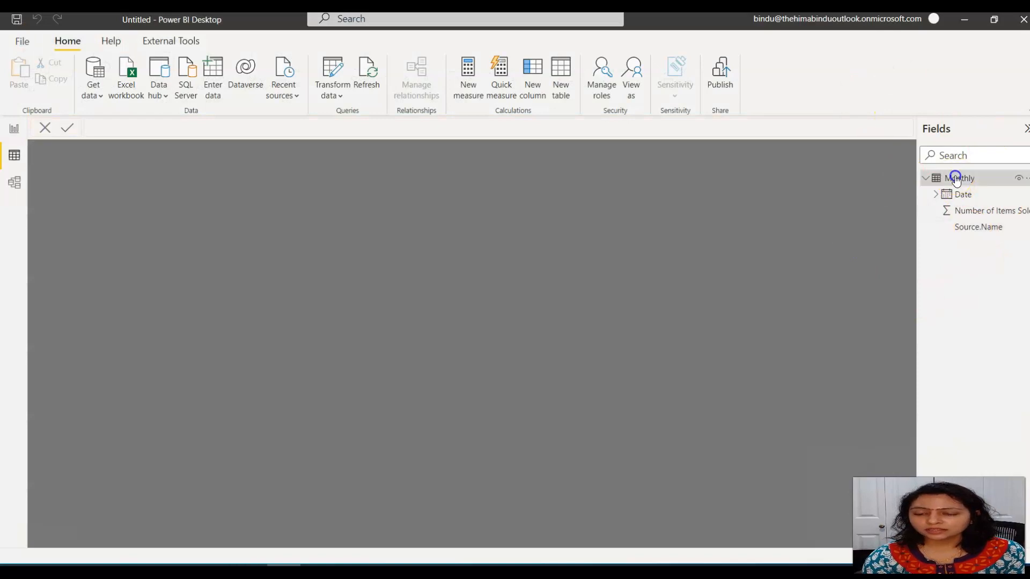
left_click(959, 178)
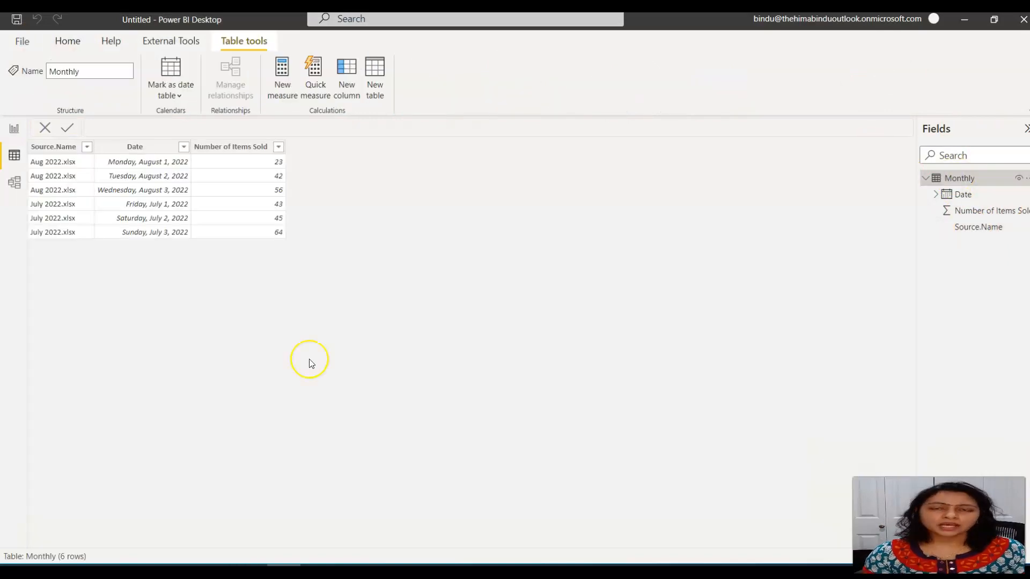